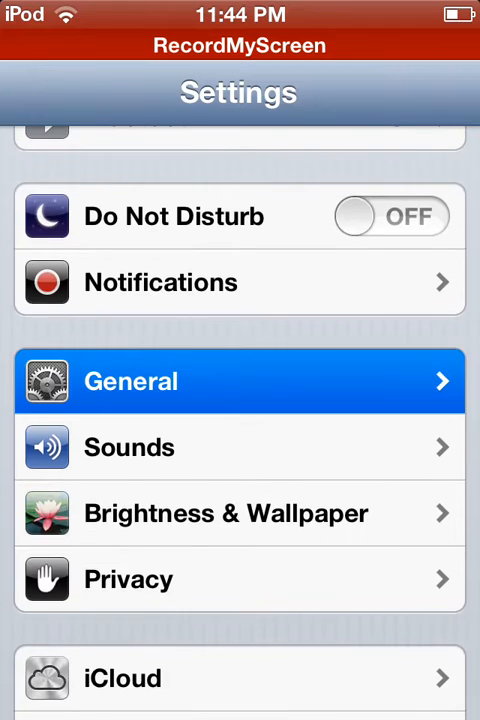
# Enter the General section to reach the Reset options.
pyautogui.click(238, 380)
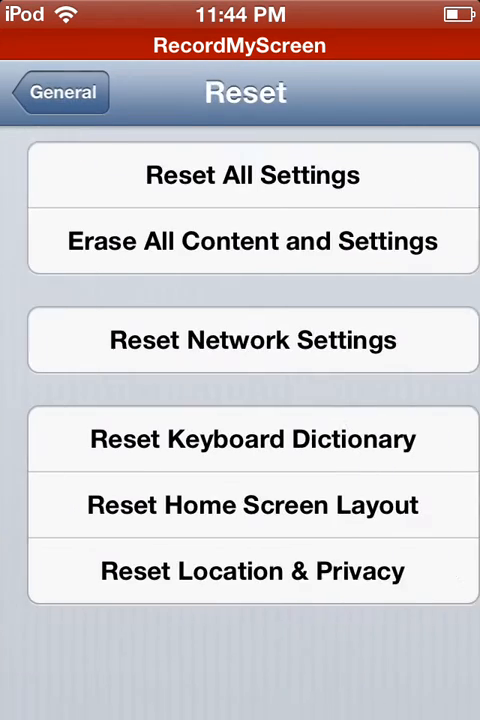
pyautogui.click(252, 176)
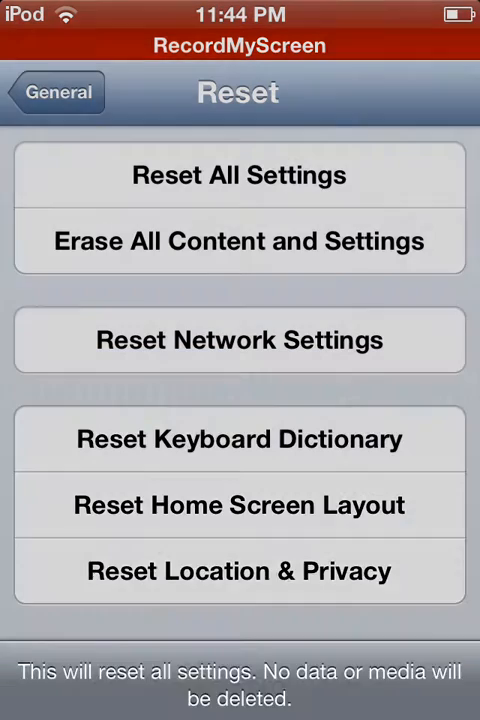
pyautogui.click(240, 176)
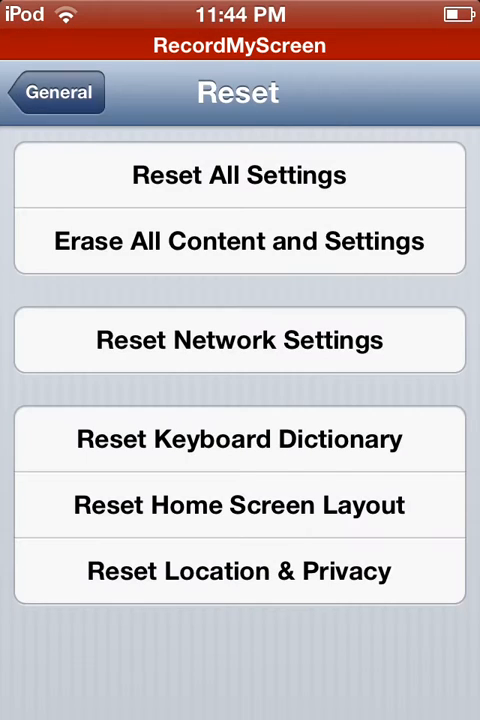
# Back out to the main Settings list and return to the home screen without resetting anything.
pyautogui.click(56, 92)
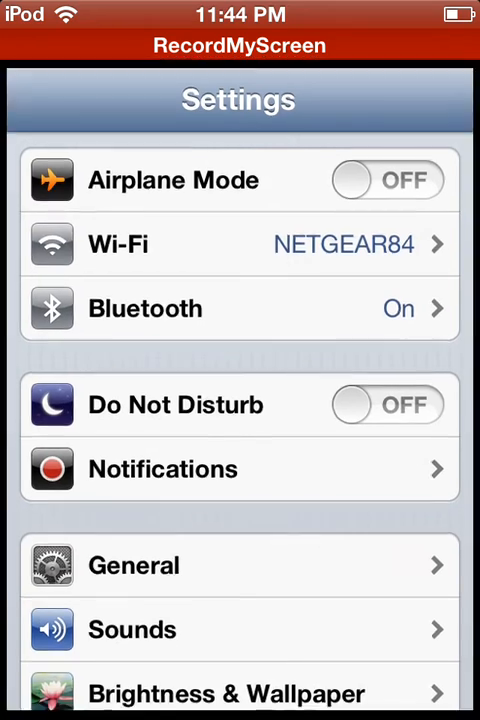
pyautogui.press('home')
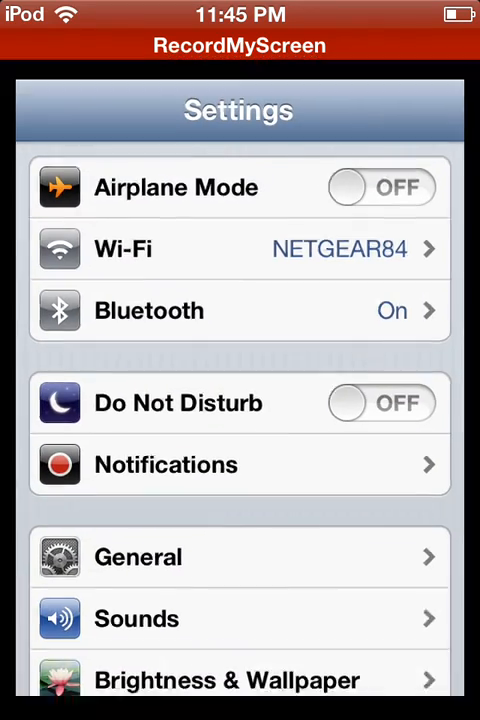
pyautogui.press('home')
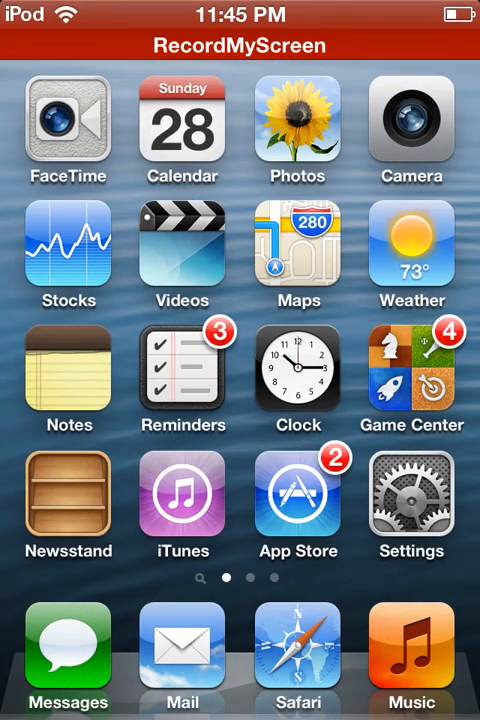